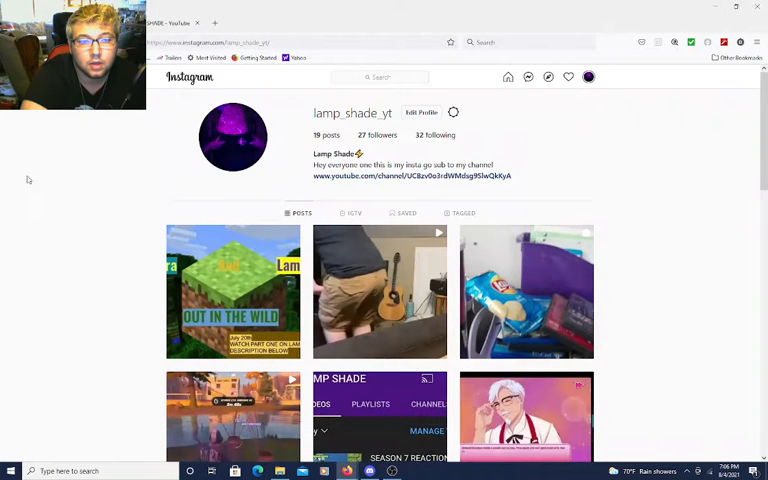
pyautogui.moveTo(30, 215)
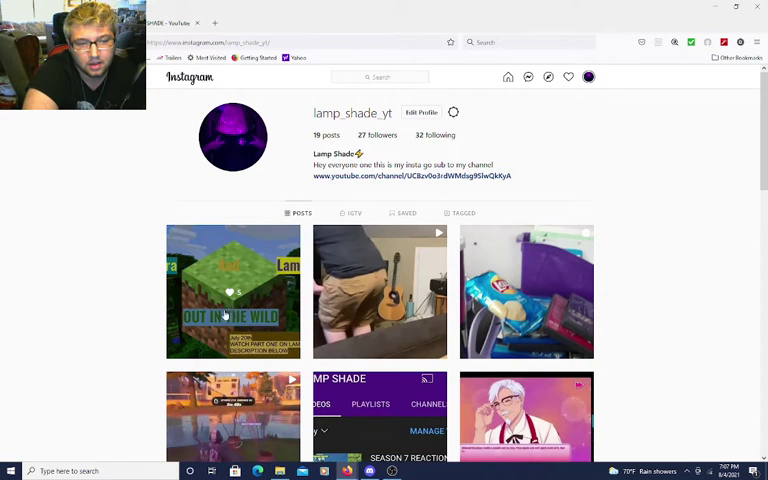
# - View and close the Out in the Wild Minecraft post, then scroll through LAMP SHADE's uploads
pyautogui.click(232, 290)
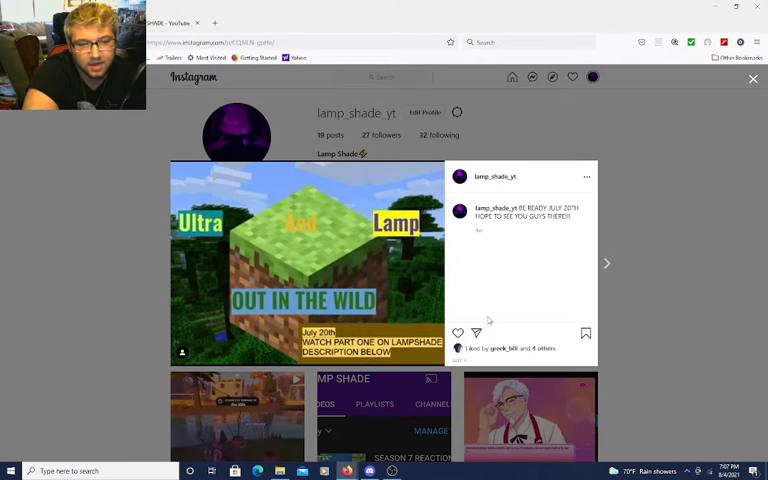
pyautogui.click(753, 79)
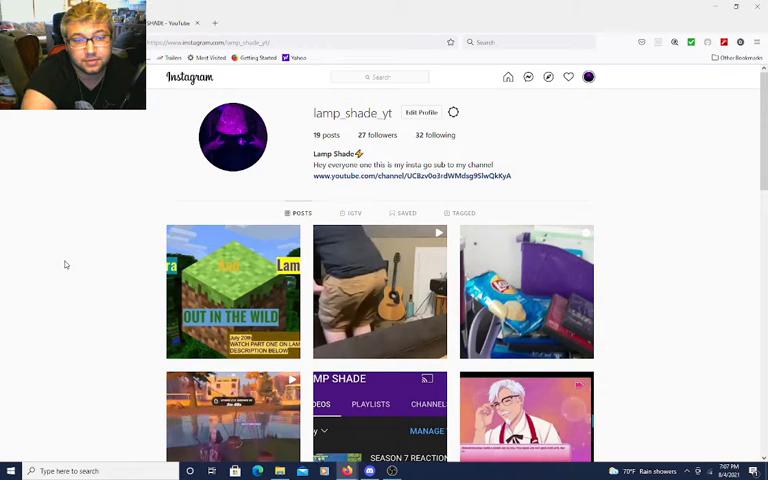
pyautogui.moveTo(265, 378)
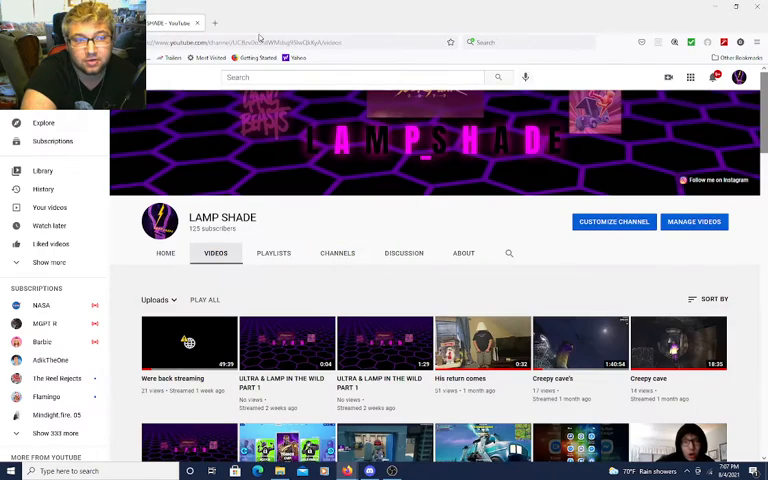
pyautogui.scroll(-3)
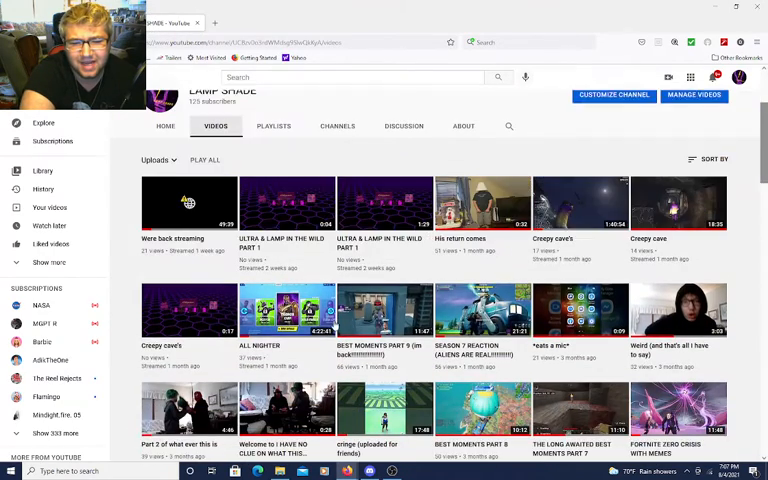
pyautogui.scroll(-3)
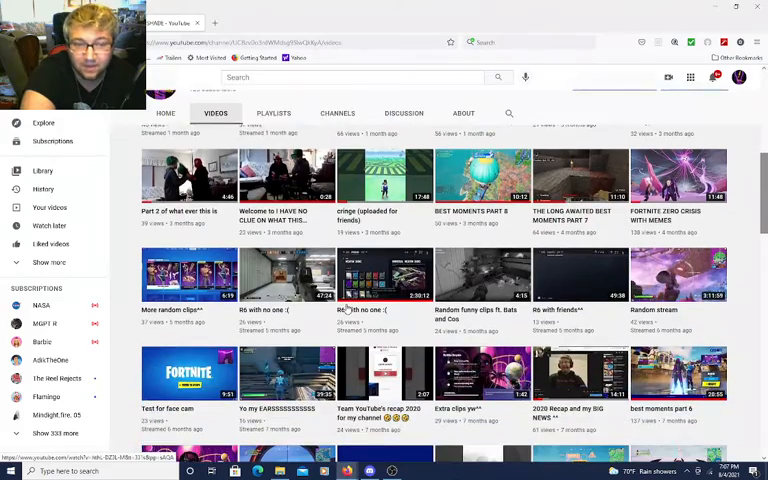
pyautogui.scroll(-3)
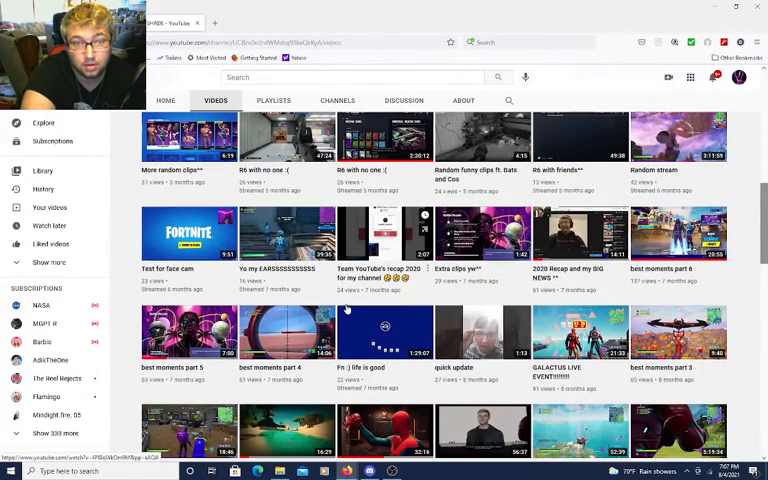
pyautogui.scroll(-3)
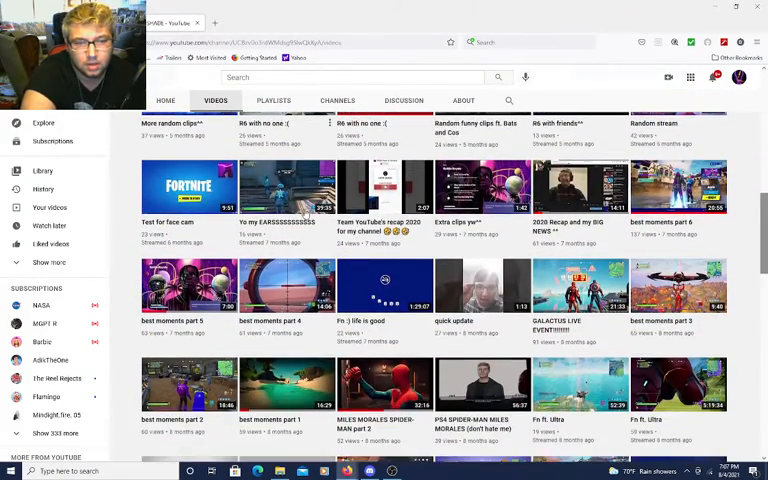
pyautogui.scroll(-3)
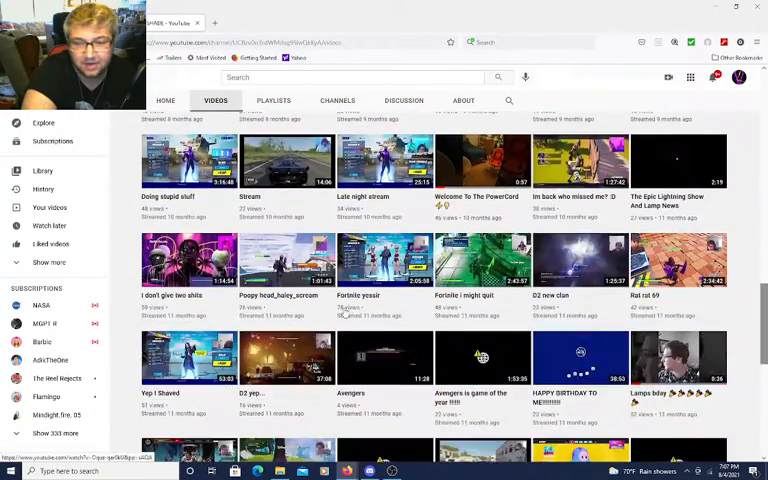
pyautogui.scroll(-3)
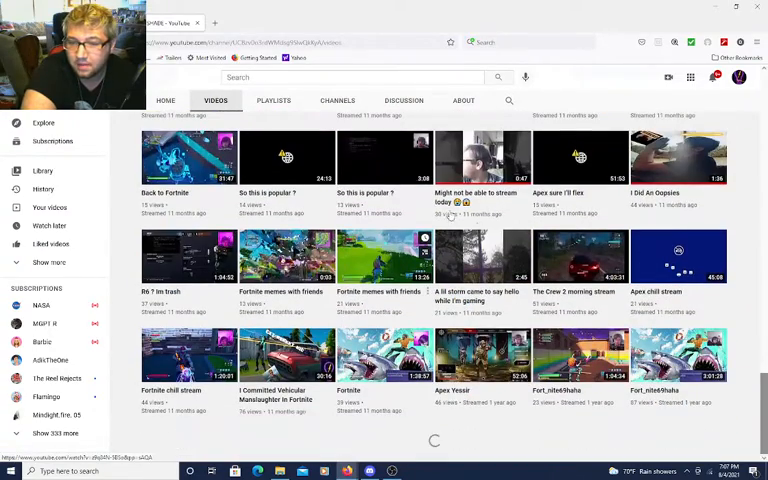
pyautogui.scroll(-3)
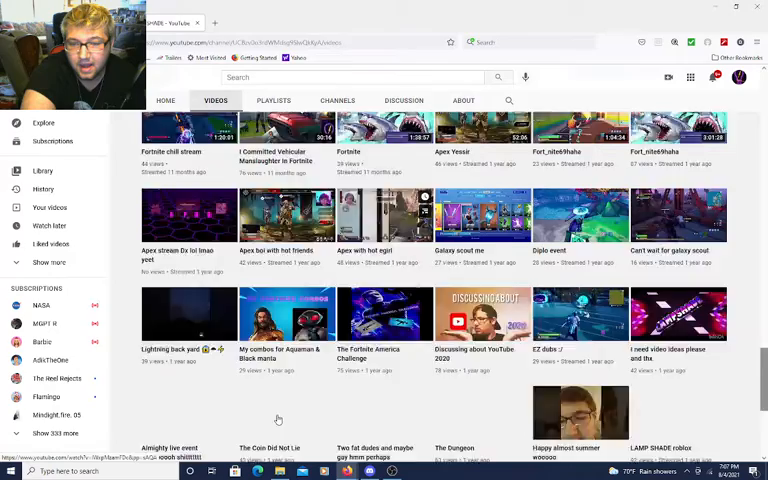
pyautogui.scroll(-3)
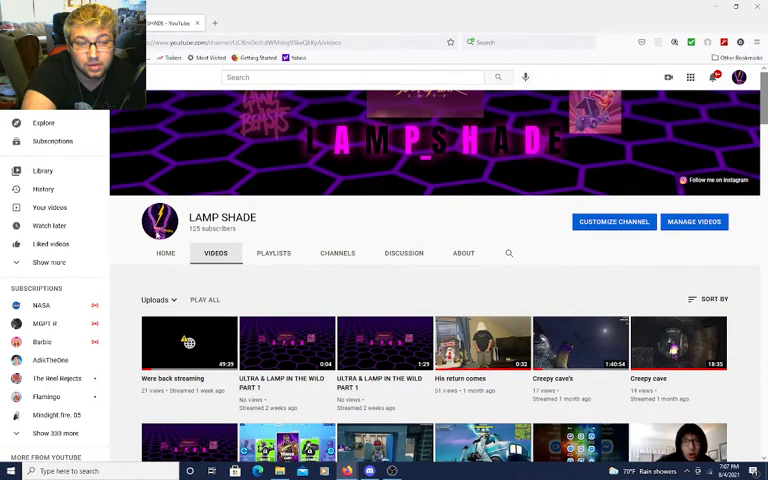
pyautogui.moveTo(159, 220)
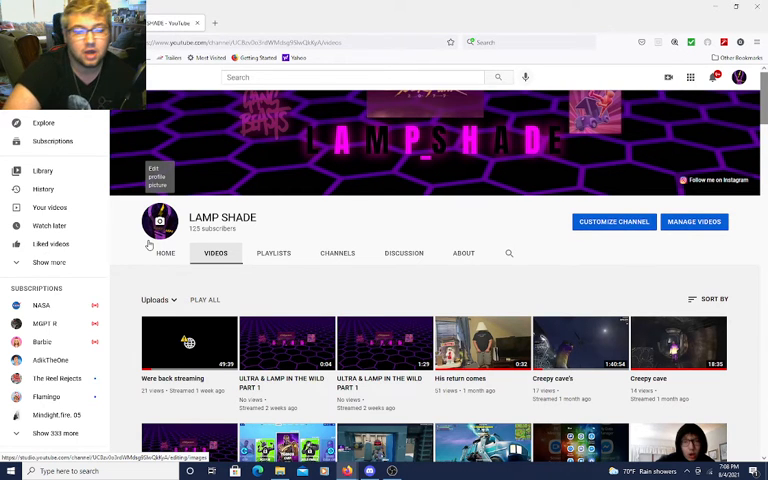
pyautogui.scroll(-3)
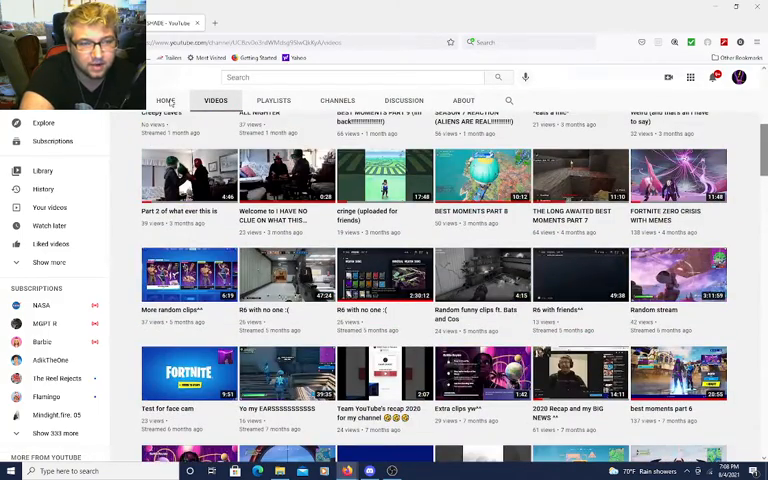
# - Show the LAMP SHADE HOME tab and scroll to the Shorts and podcast channel sections
pyautogui.click(164, 100)
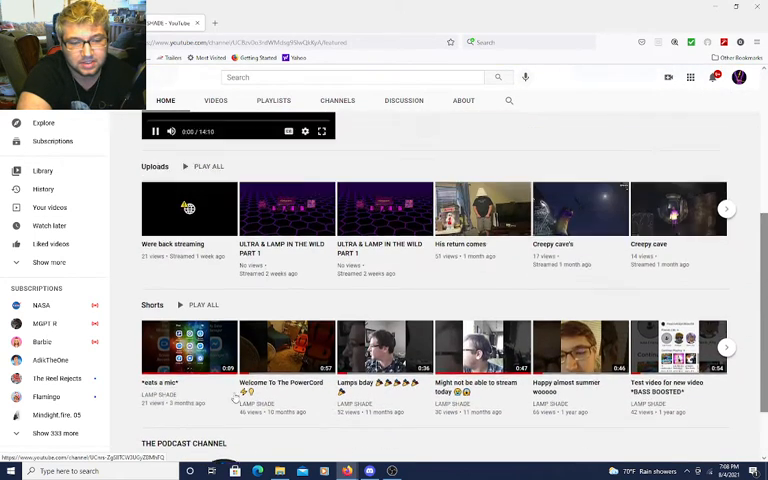
pyautogui.scroll(-3)
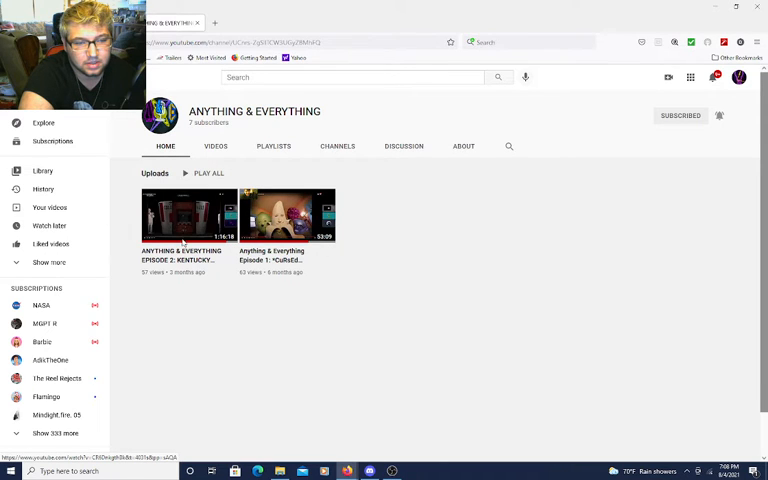
pyautogui.moveTo(188, 215)
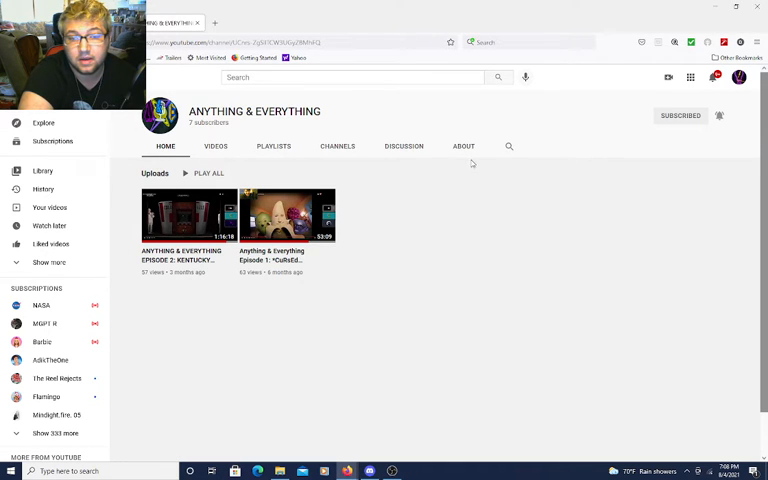
pyautogui.click(463, 146)
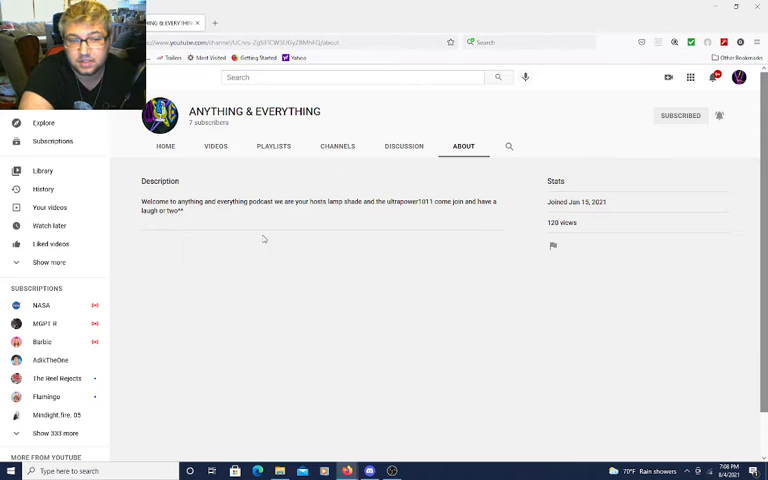
pyautogui.click(165, 146)
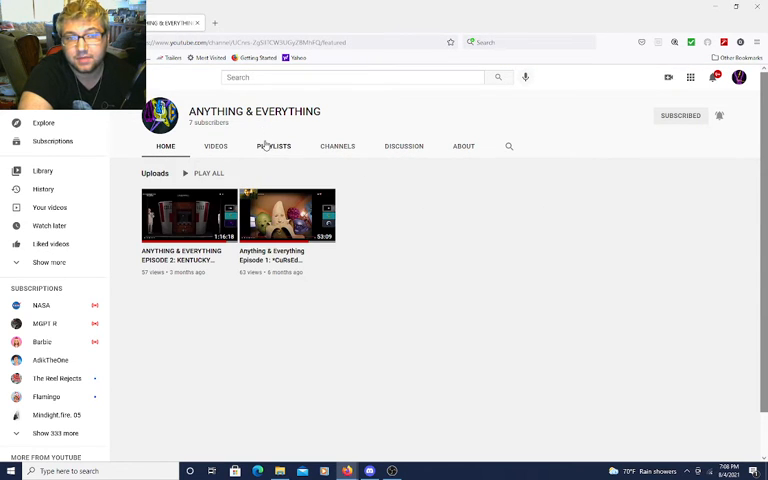
pyautogui.moveTo(354, 377)
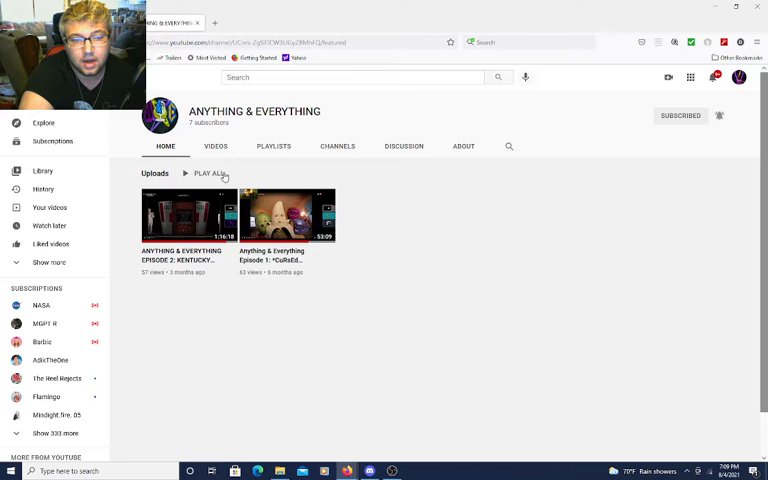
pyautogui.moveTo(110, 166)
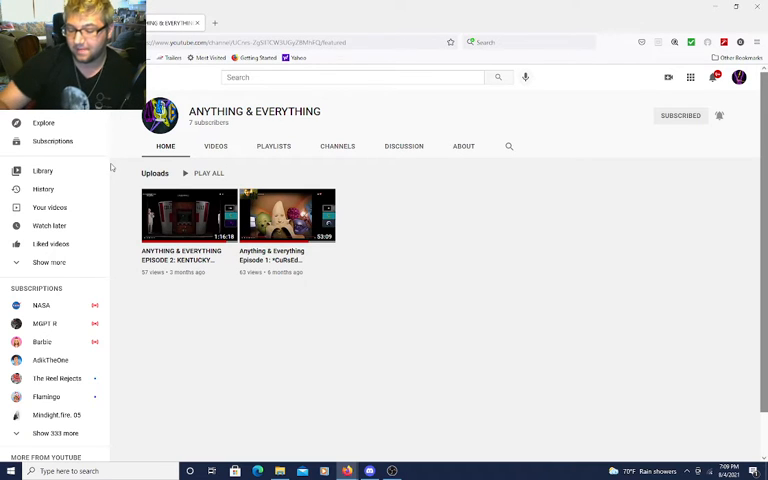
pyautogui.moveTo(490, 250)
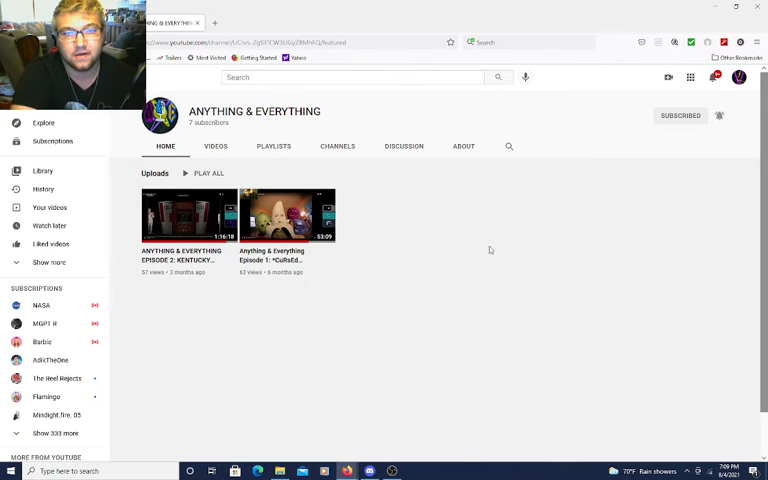
pyautogui.moveTo(200, 223)
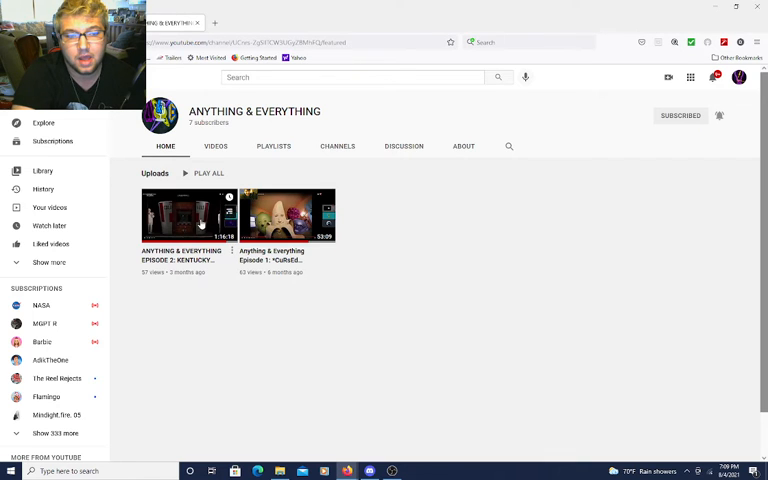
pyautogui.moveTo(261, 395)
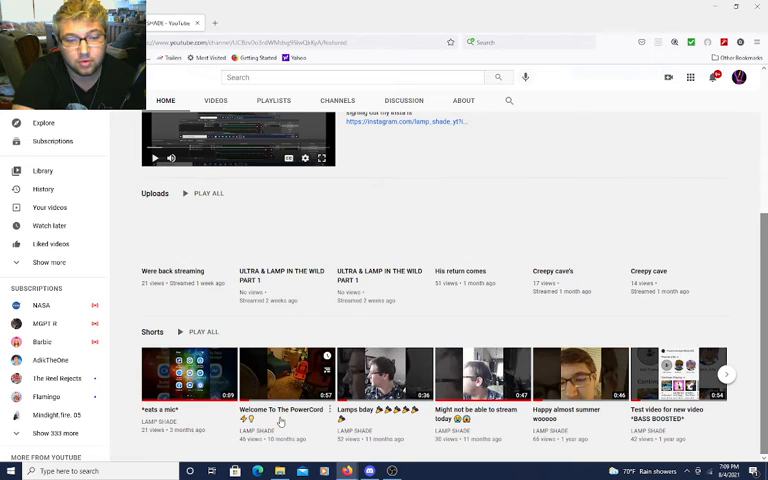
# - Scroll up to the LAMP SHADE home page banner, 2020 Recap video and uploads row
pyautogui.scroll(3)
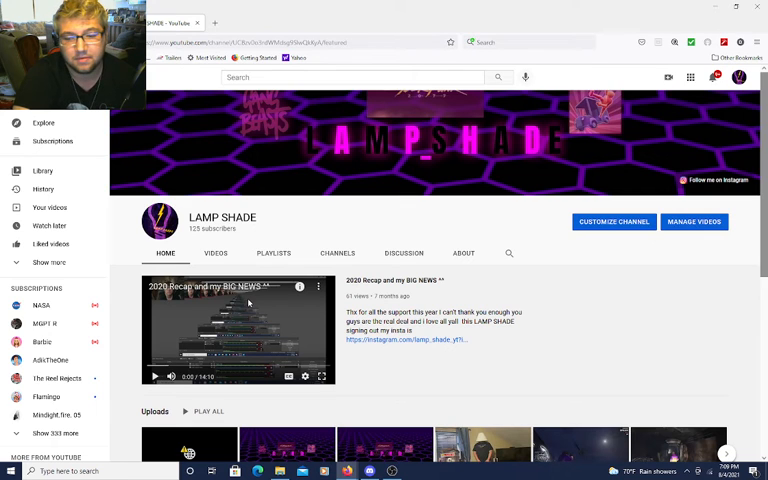
pyautogui.moveTo(299, 287)
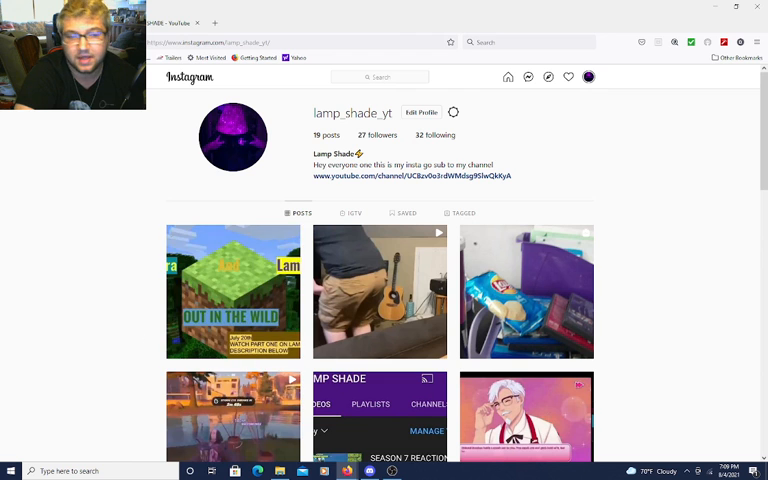
pyautogui.moveTo(67, 163)
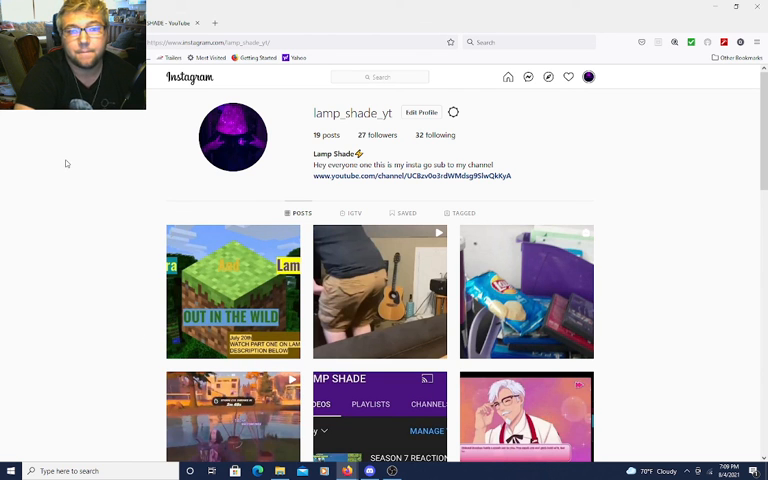